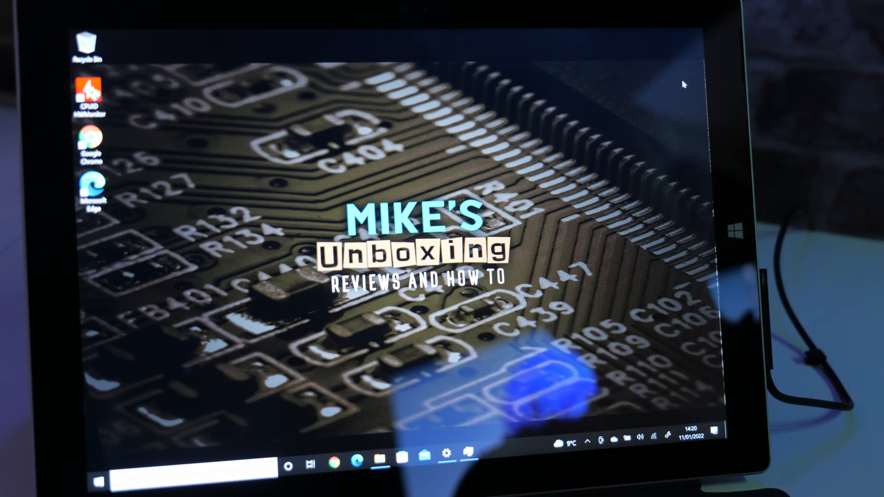
Step: Search the Start menu for 'cmd' to launch Command Prompt
click(100, 465)
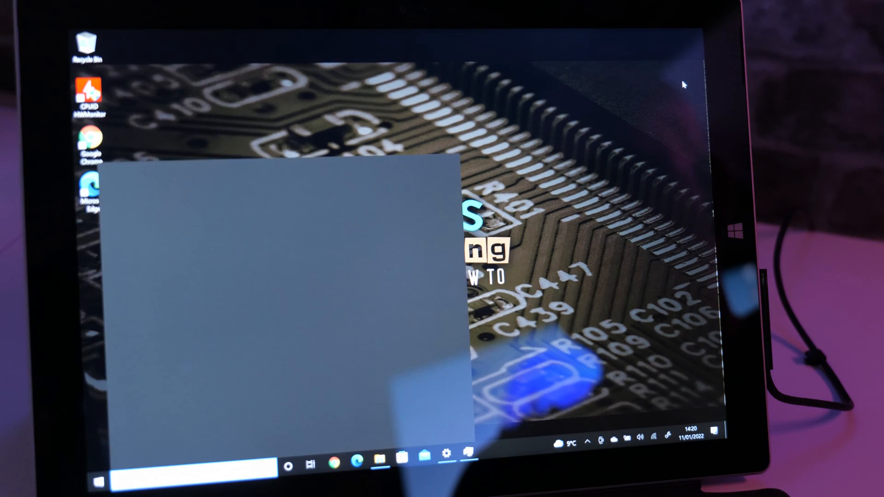
text(cmd)
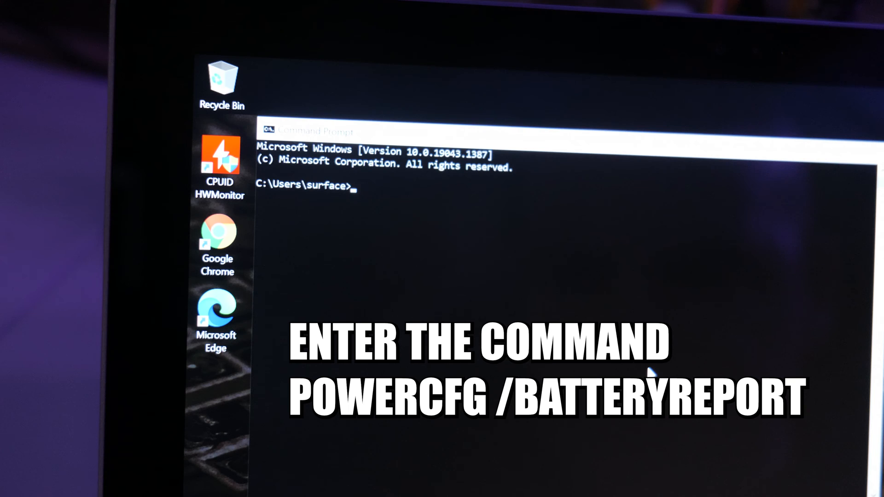
Step: Run powercfg /batteryreport to generate the battery report HTML
text(po)
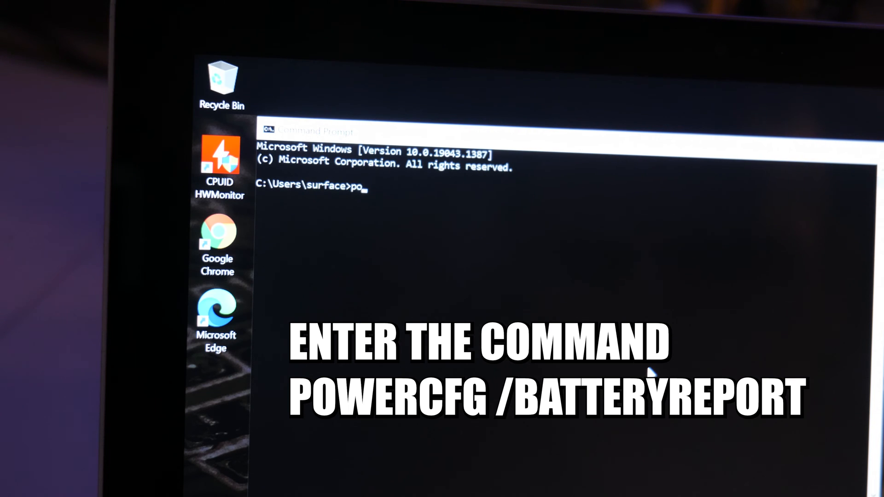
text(wercfg /)
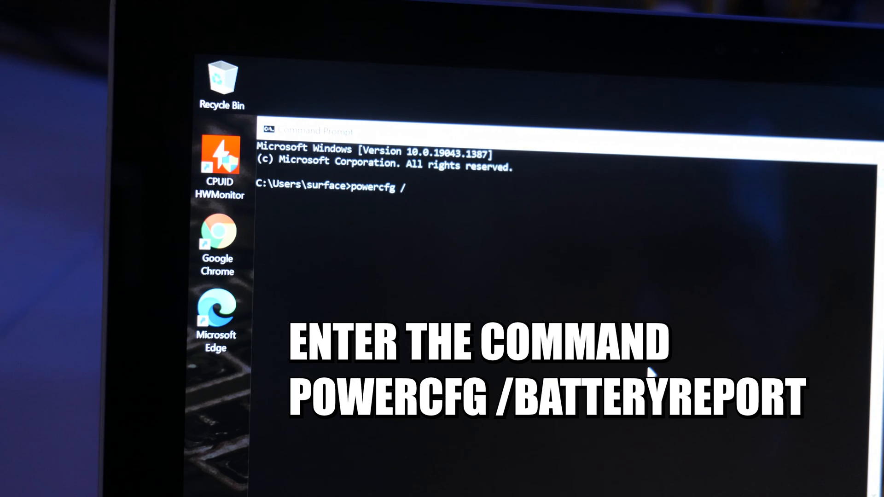
text(batte)
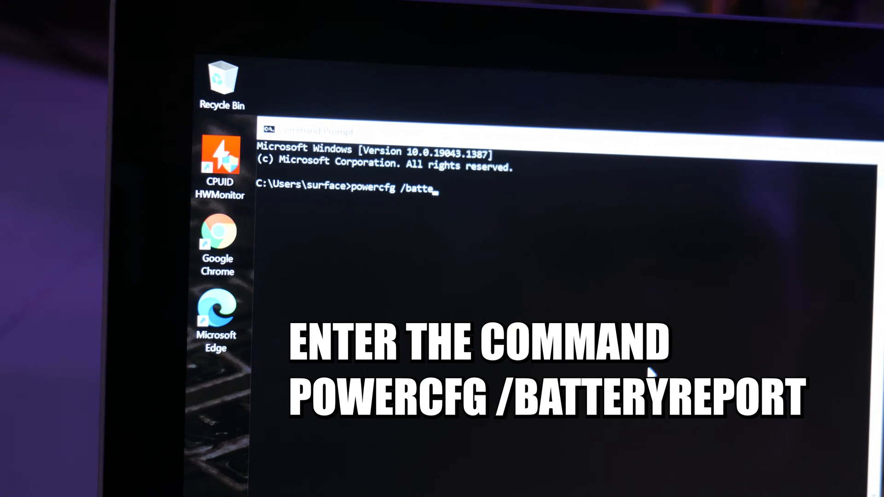
text(ryreport)
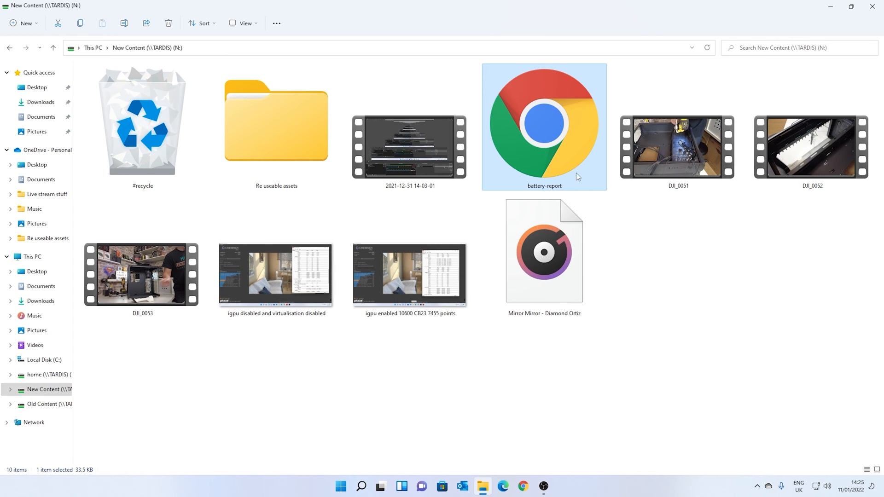
mouse_move(547, 144)
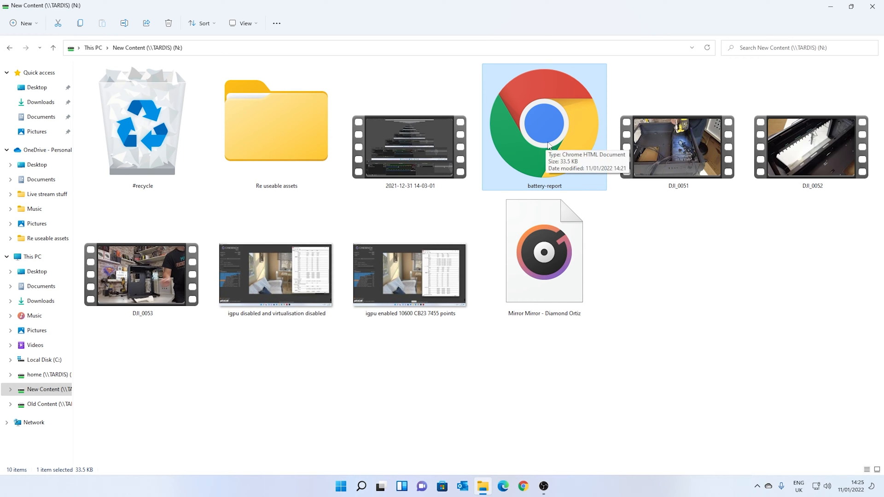
mouse_move(538, 138)
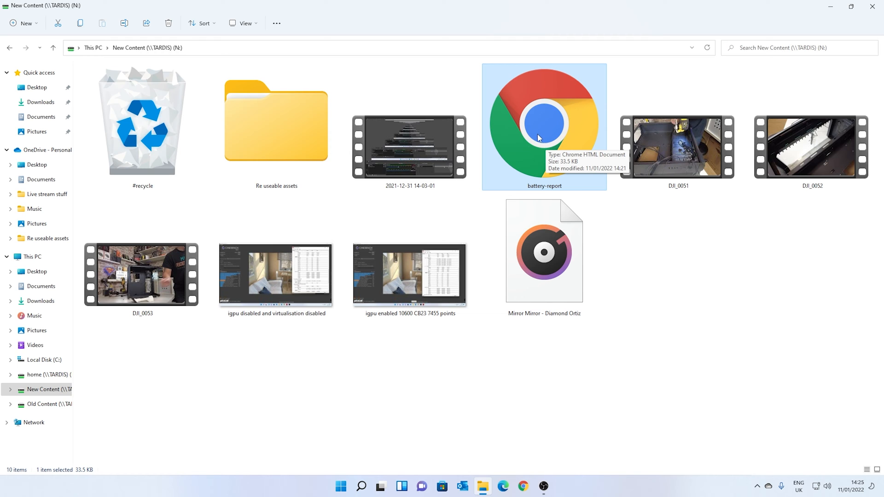
mouse_move(541, 130)
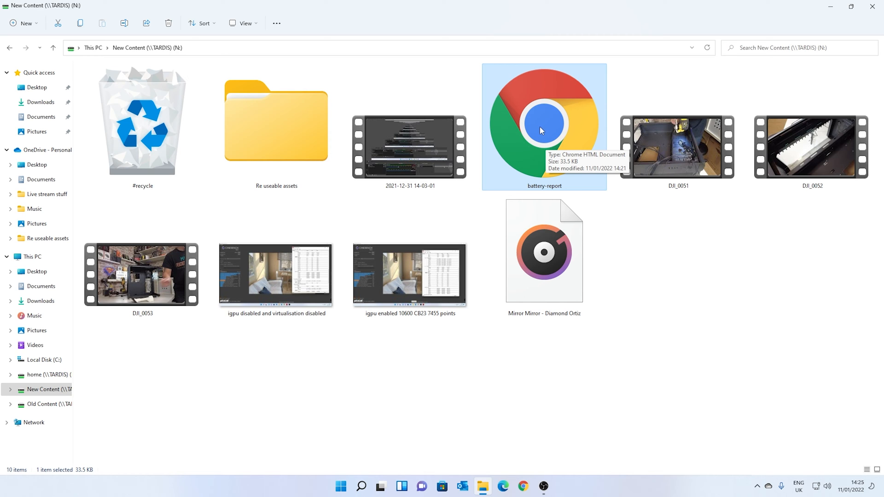
Step: Open the battery-report HTML file from the N: drive folder in Chrome
double_click(543, 127)
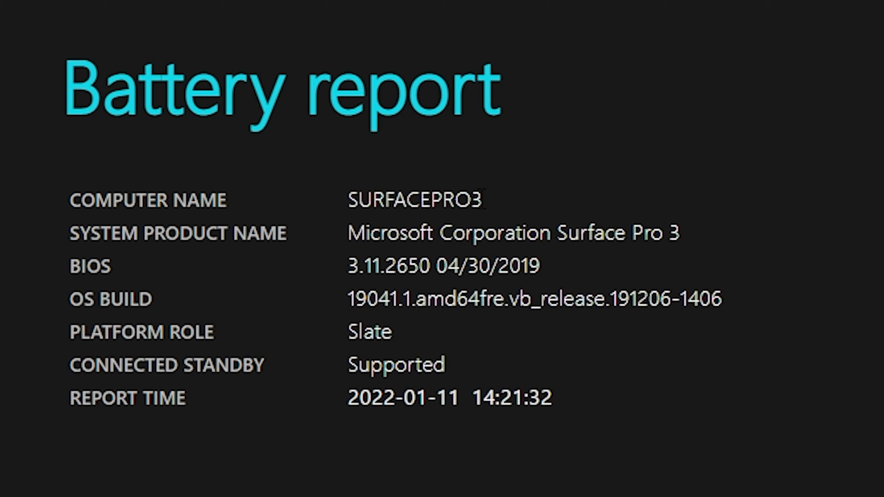
mouse_move(424, 327)
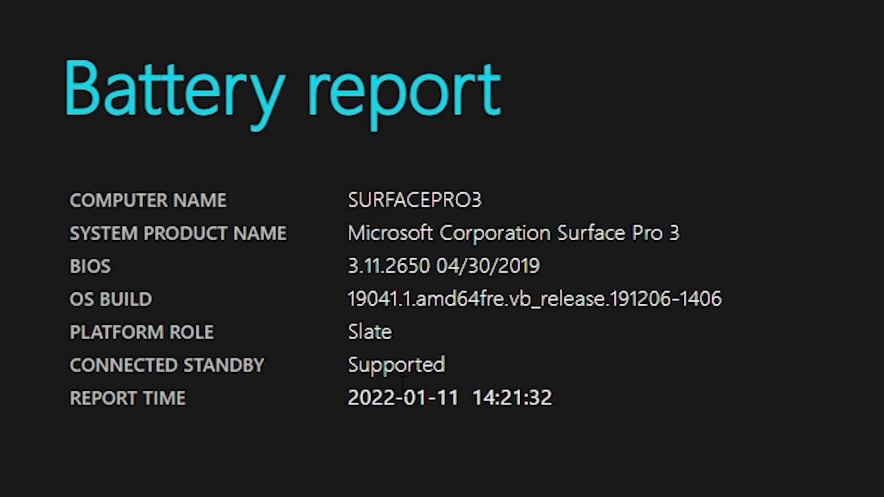
mouse_move(539, 477)
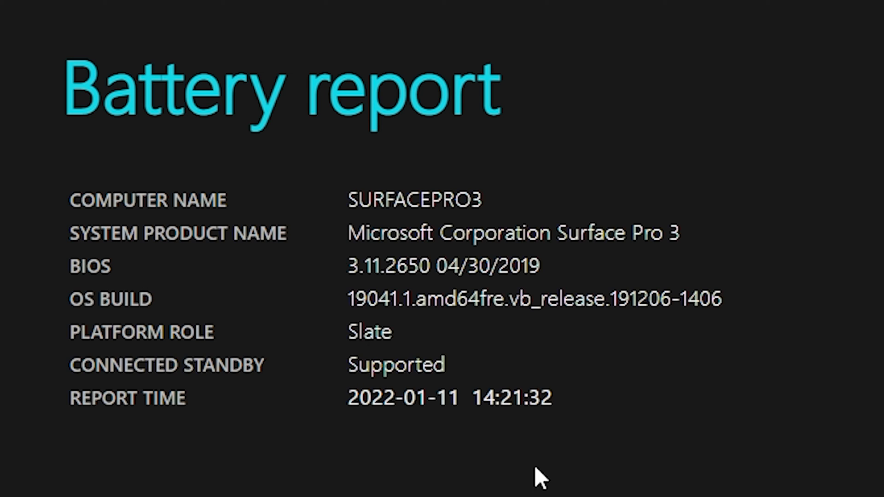
Step: Scroll to the Installed batteries section showing 42,157 mWh design and 39,026 mWh full charge
scroll(down, 3)
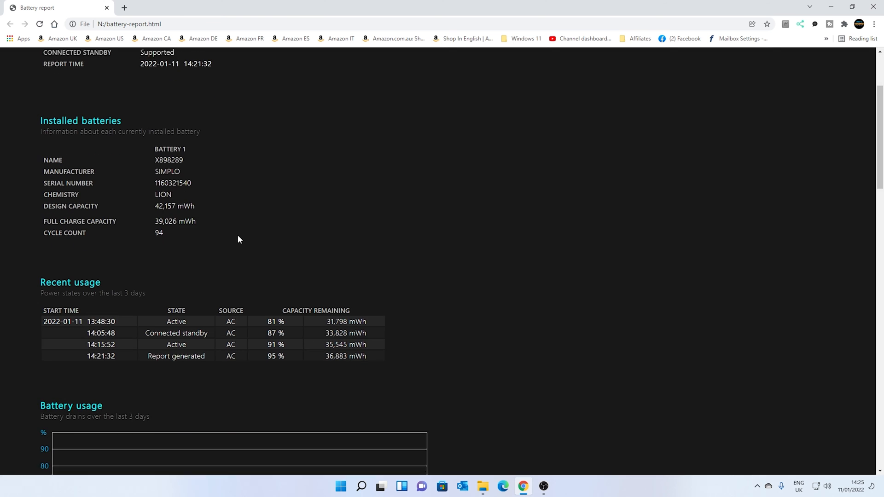
Step: Read the installed battery capacities and Recent usage entries down to the Battery usage graph
scroll(down, 3)
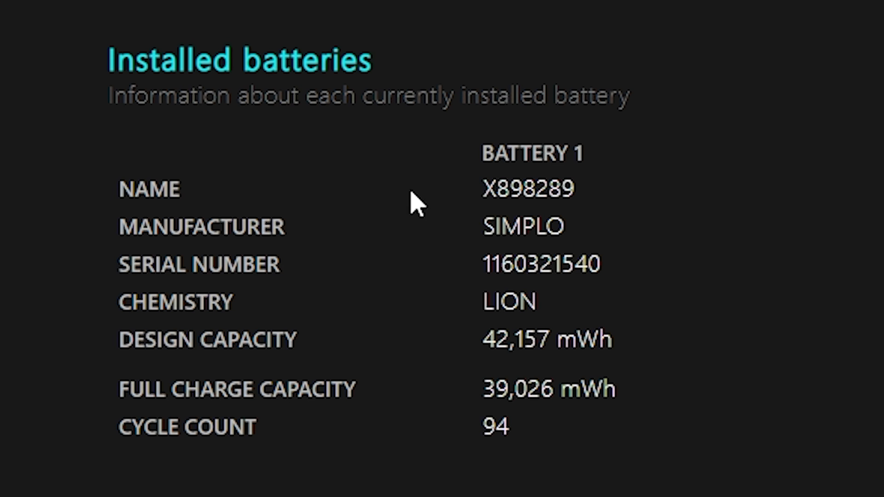
mouse_move(534, 292)
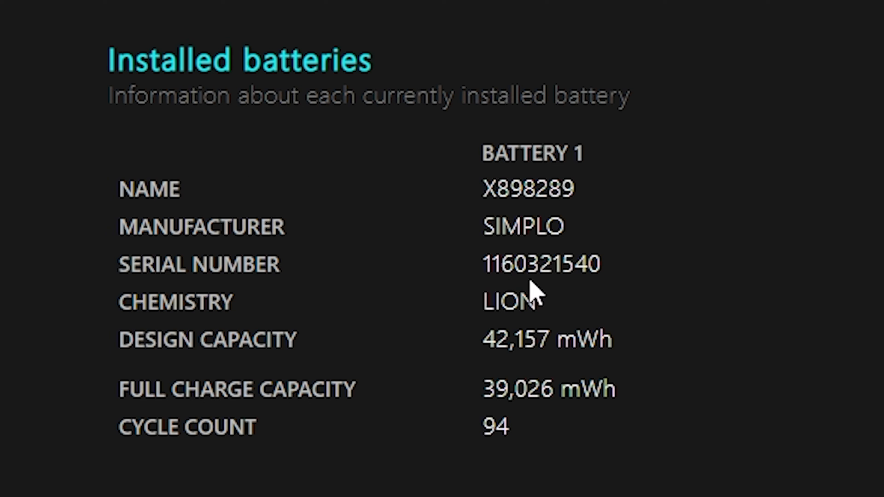
mouse_move(643, 383)
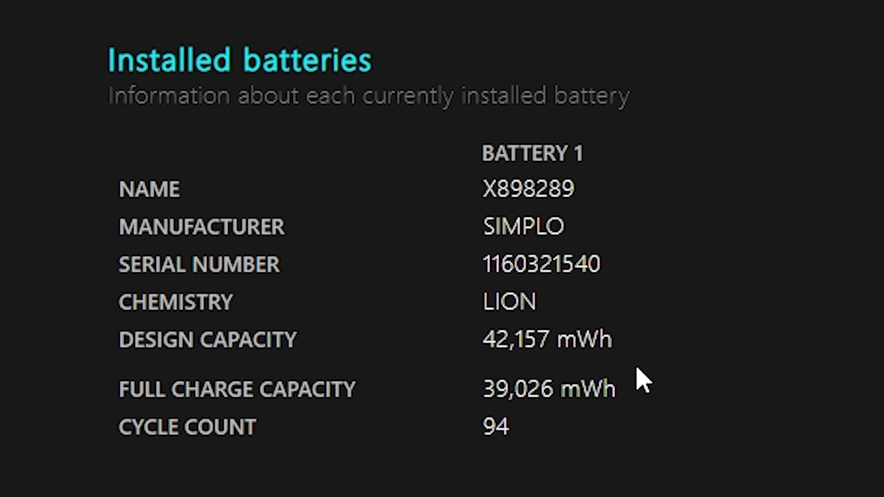
mouse_move(609, 401)
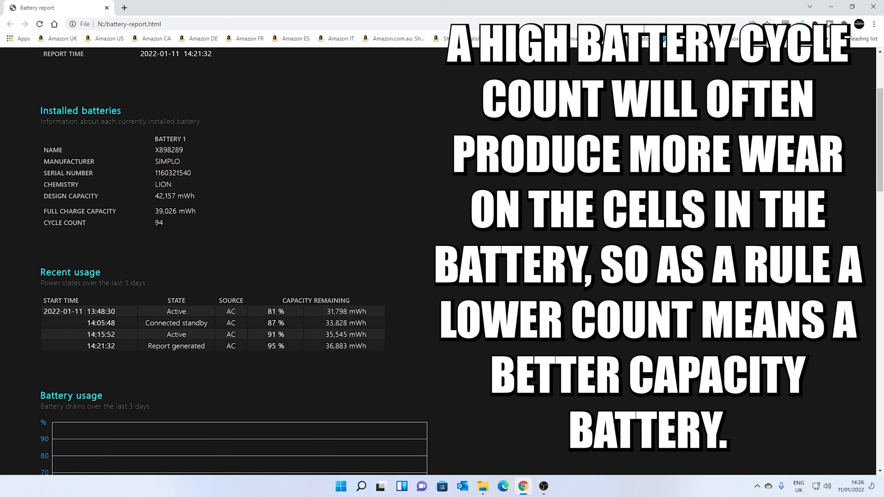
mouse_move(171, 227)
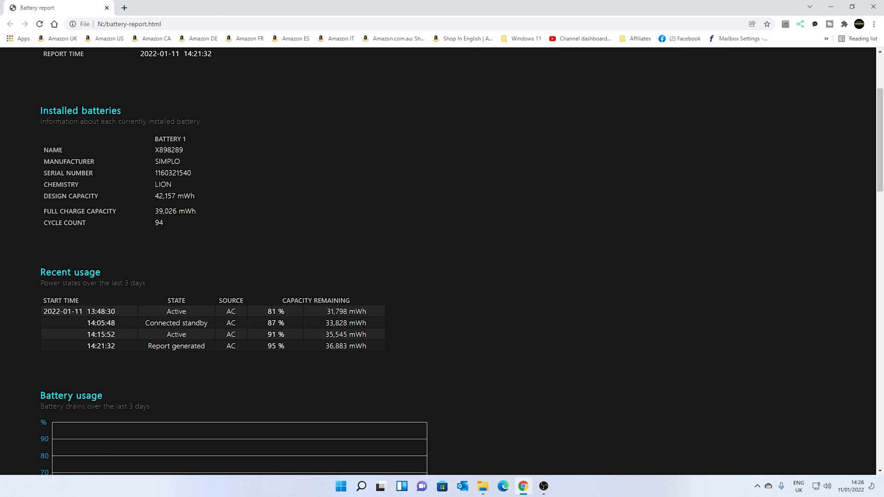
mouse_move(157, 193)
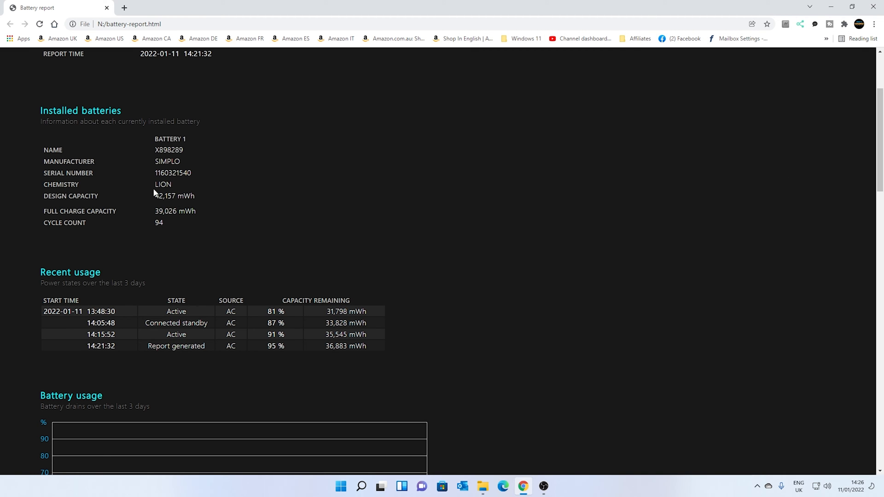
mouse_move(215, 223)
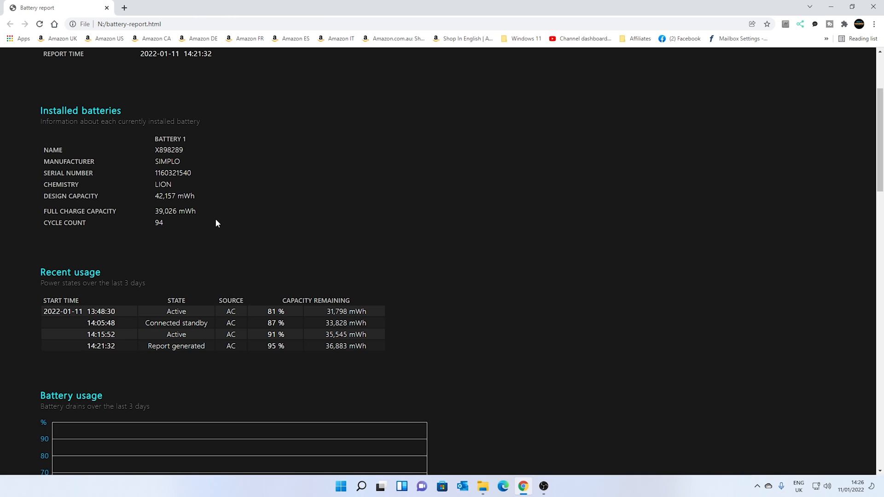
mouse_move(221, 220)
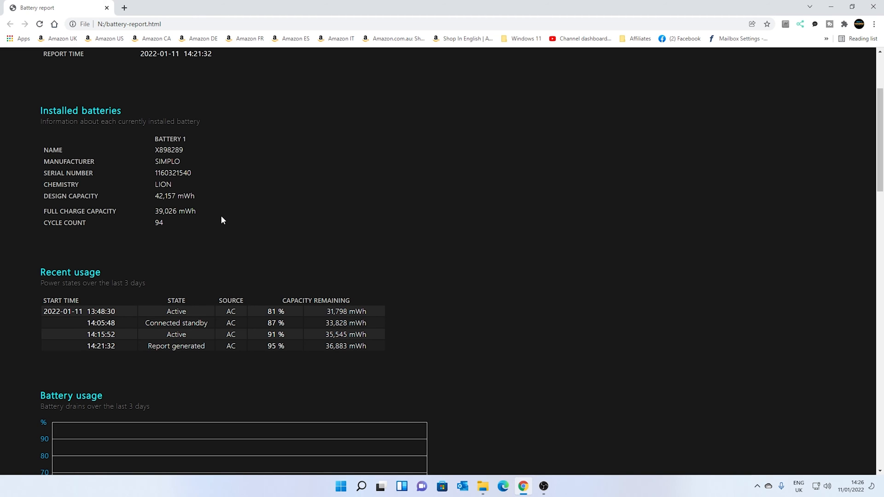
mouse_move(222, 219)
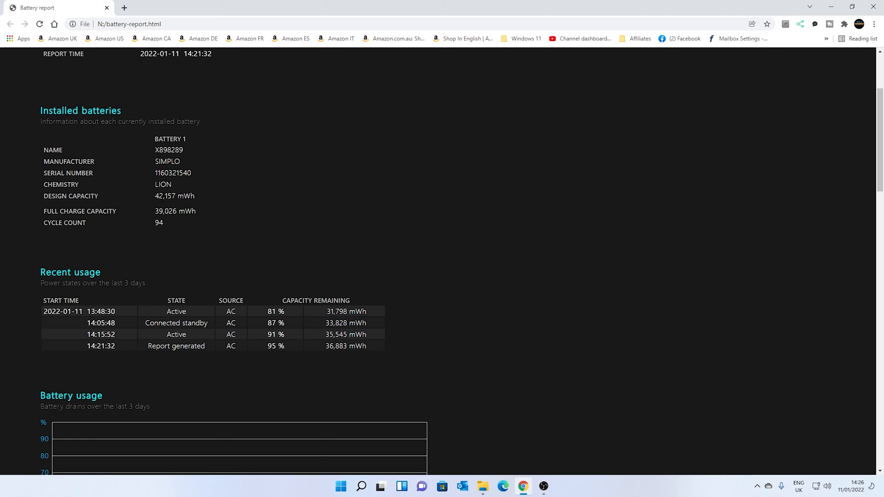
mouse_move(178, 205)
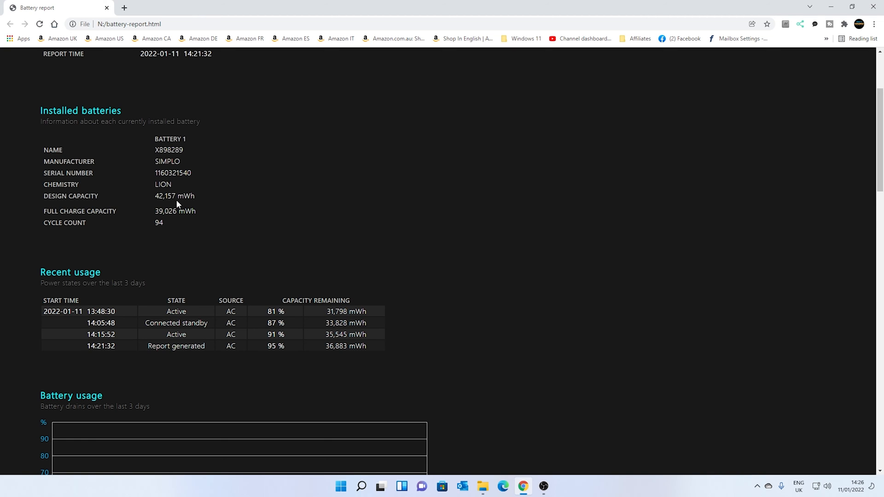
mouse_move(177, 204)
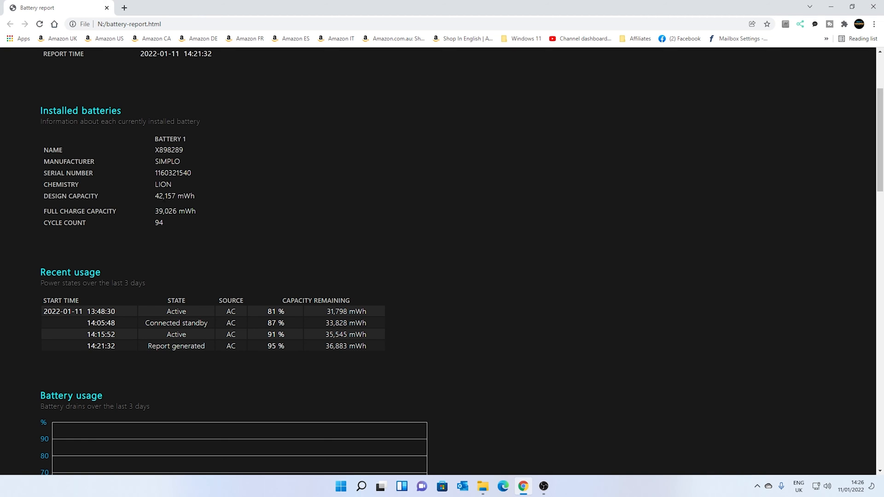
mouse_move(166, 204)
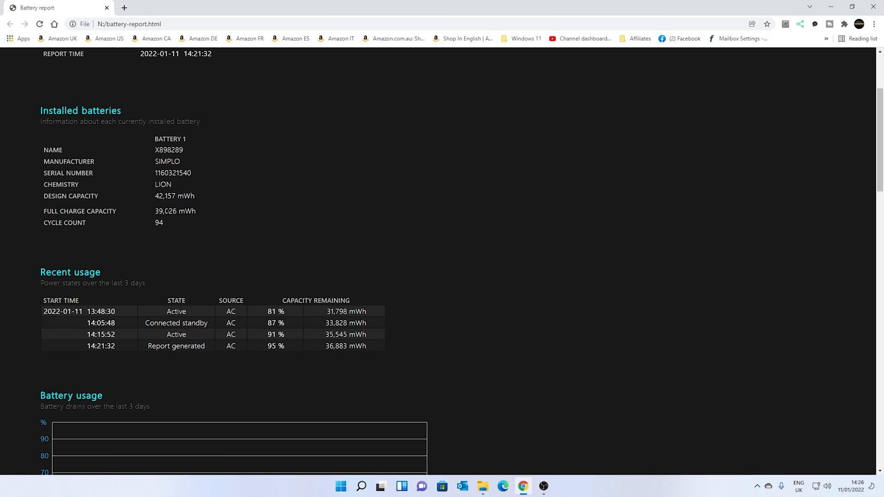
scroll(down, 3)
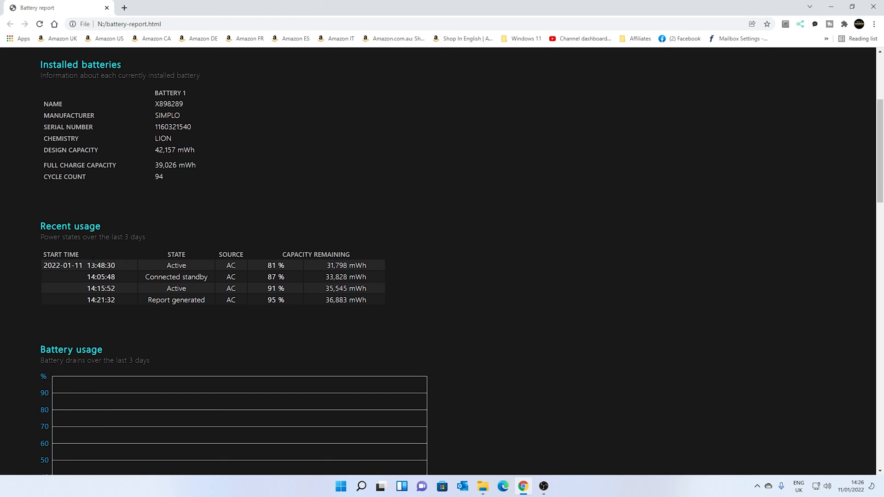
Step: Scroll past the empty Battery usage chart to the Usage history table of battery and AC durations
scroll(down, 3)
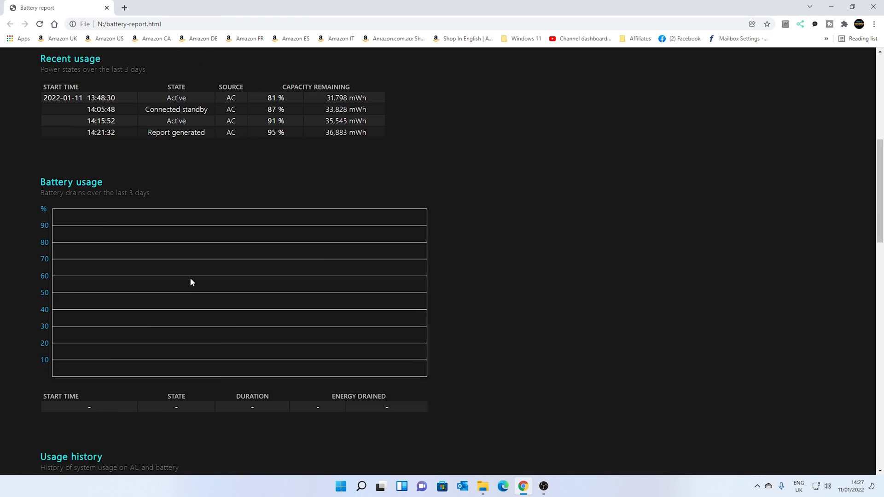
scroll(down, 3)
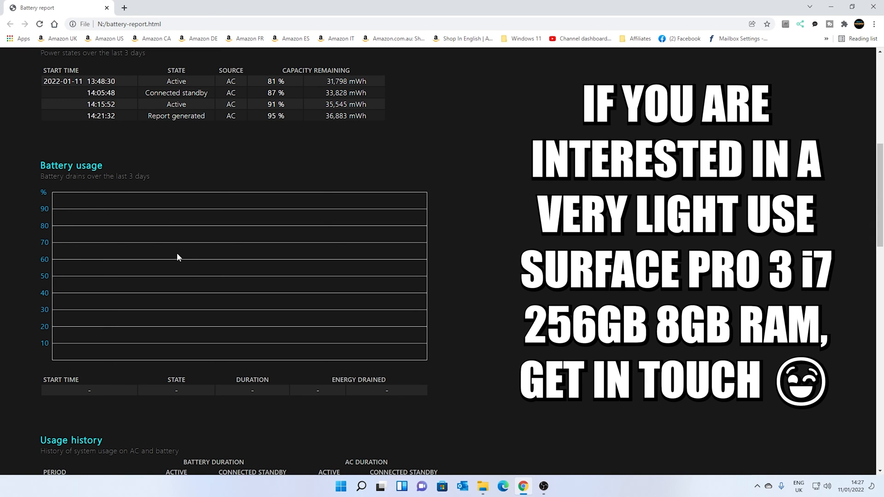
mouse_move(157, 253)
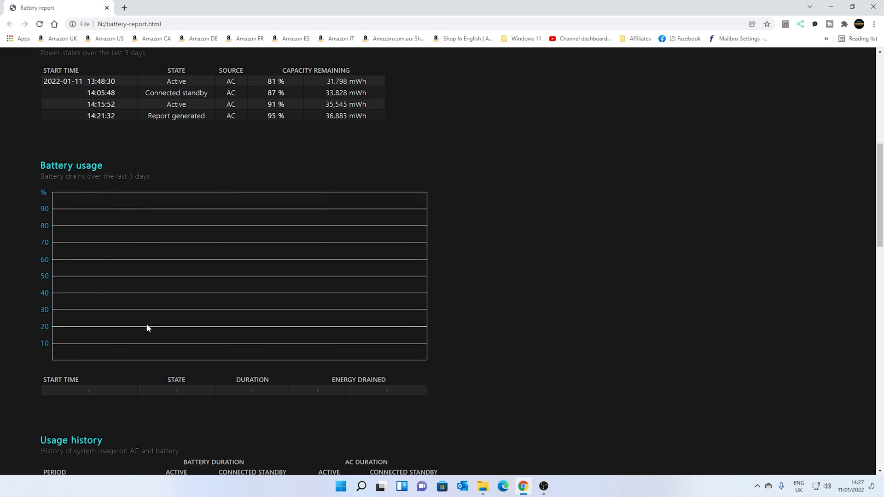
mouse_move(194, 245)
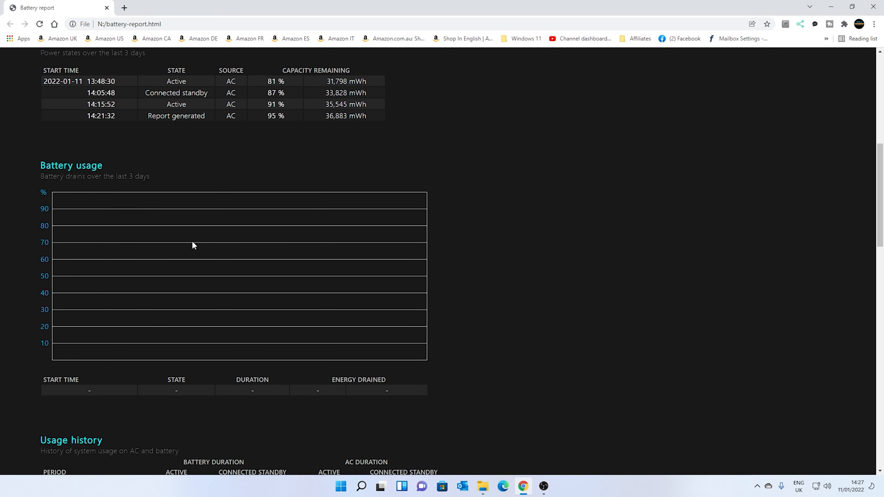
mouse_move(174, 265)
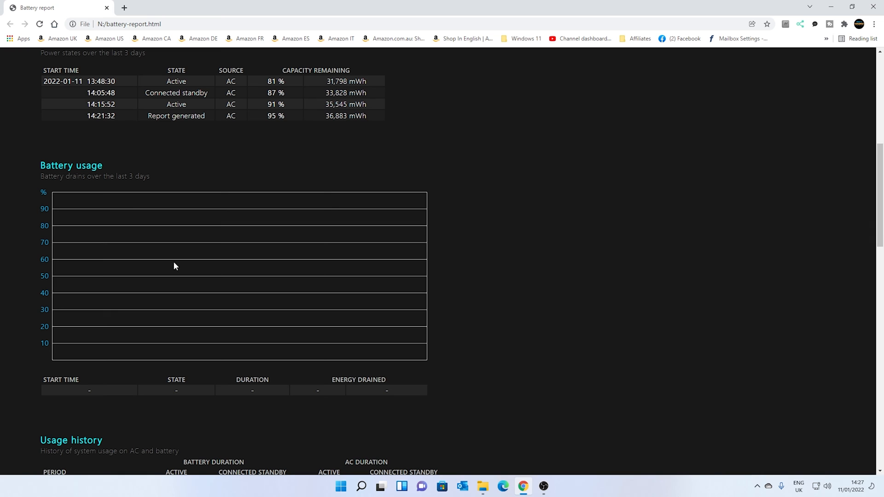
mouse_move(167, 289)
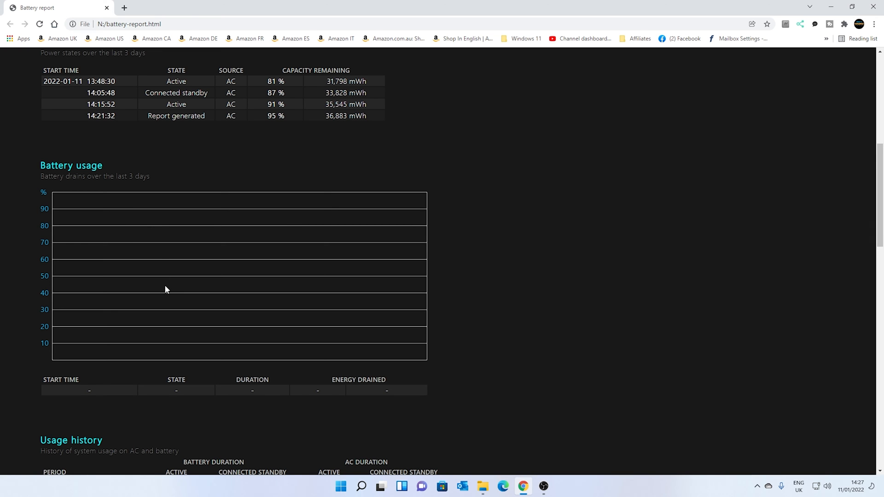
scroll(down, 3)
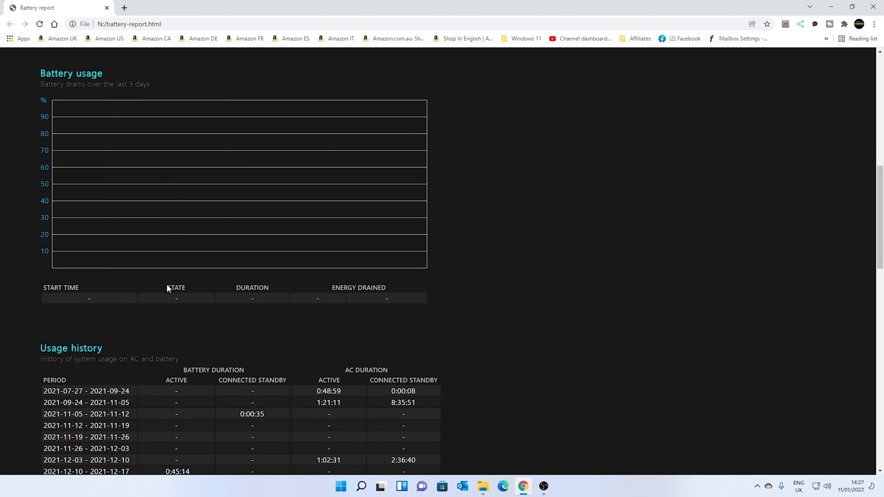
scroll(down, 3)
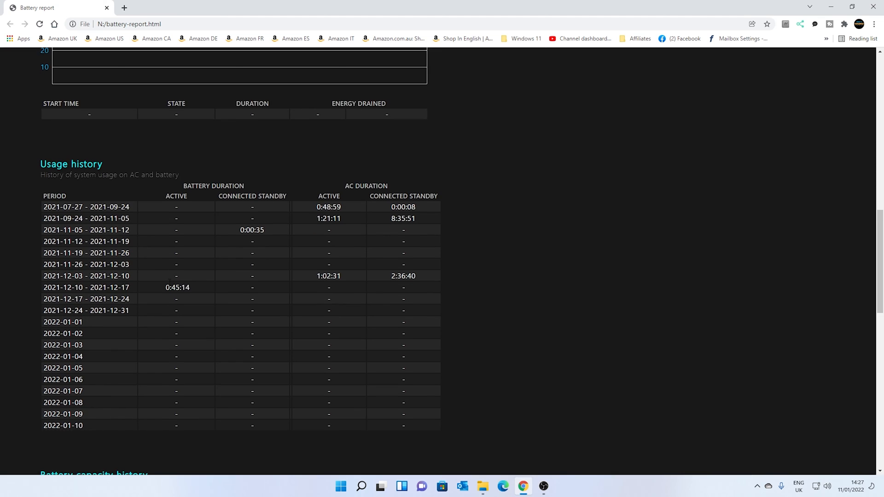
scroll(down, 3)
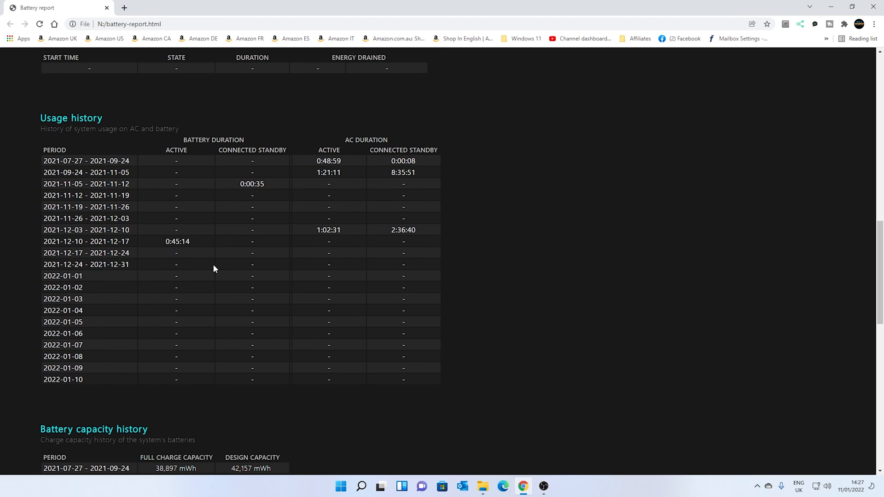
mouse_move(223, 220)
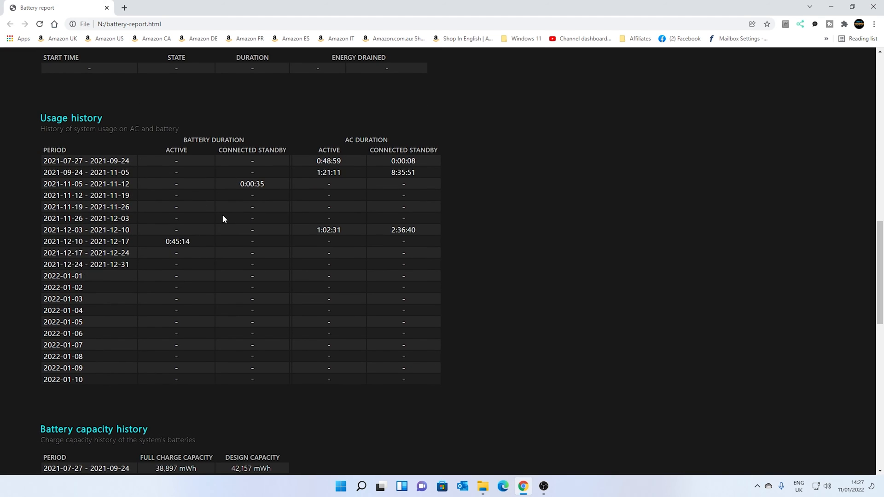
scroll(down, 3)
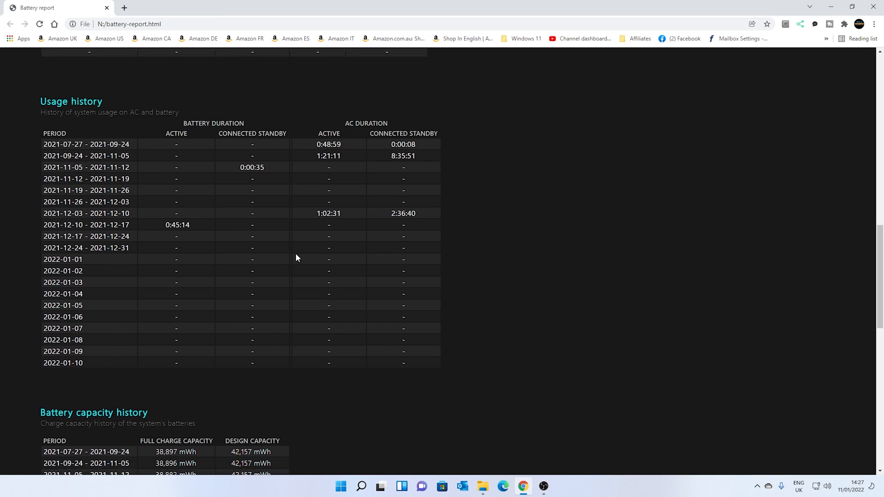
Step: Bring the Battery capacity history table into view, full charge 39,026 mWh against 42,157 mWh design
scroll(down, 3)
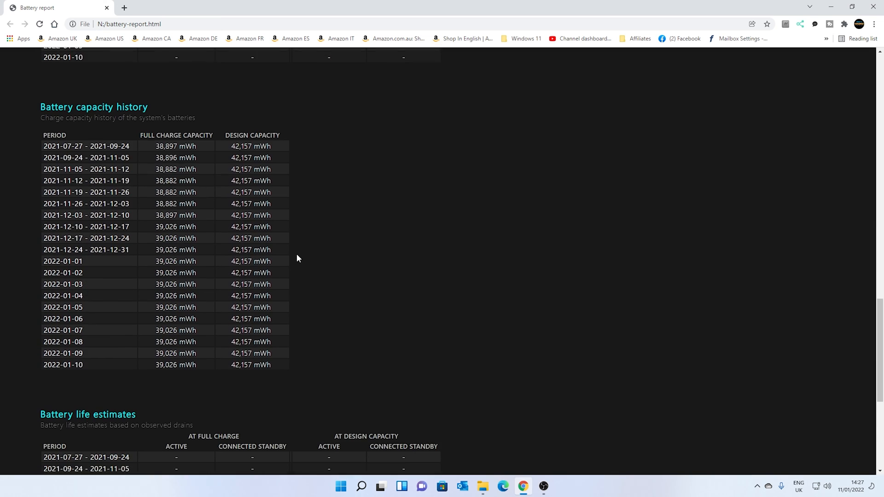
mouse_move(313, 263)
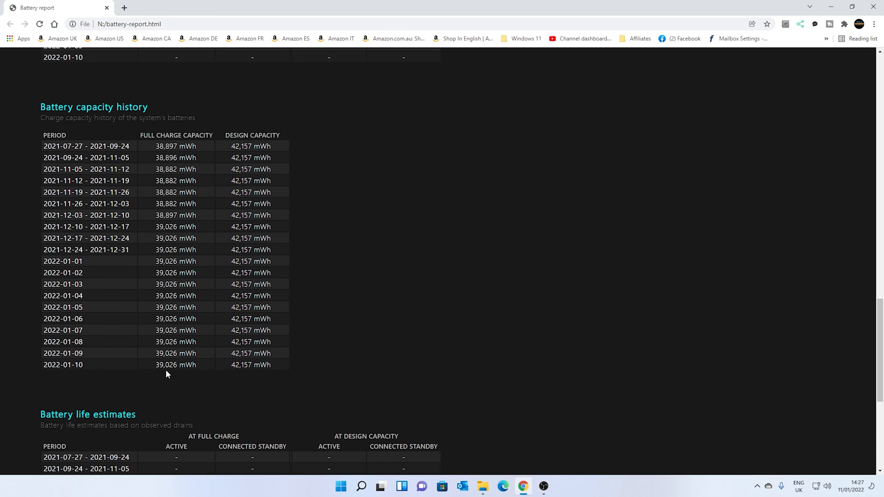
mouse_move(160, 374)
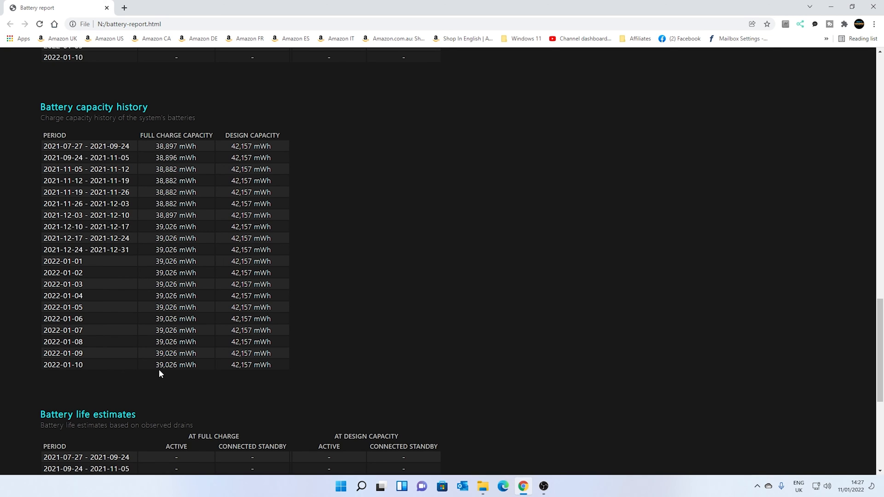
mouse_move(168, 156)
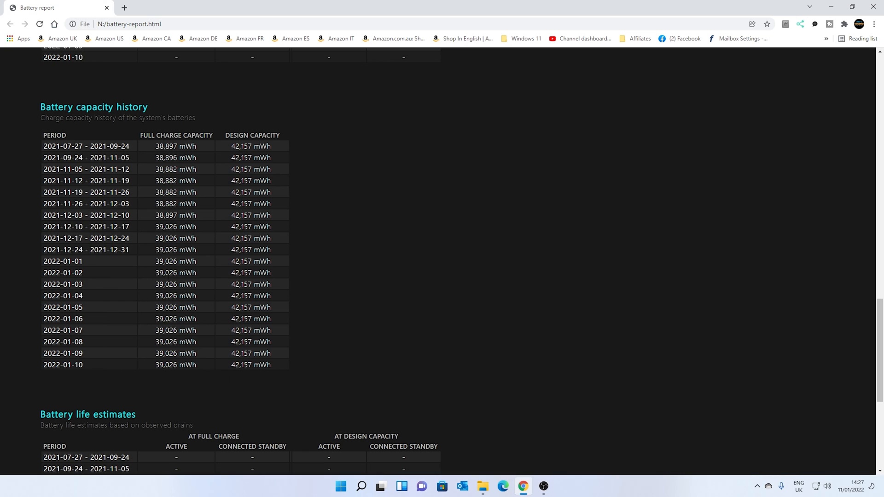
mouse_move(208, 275)
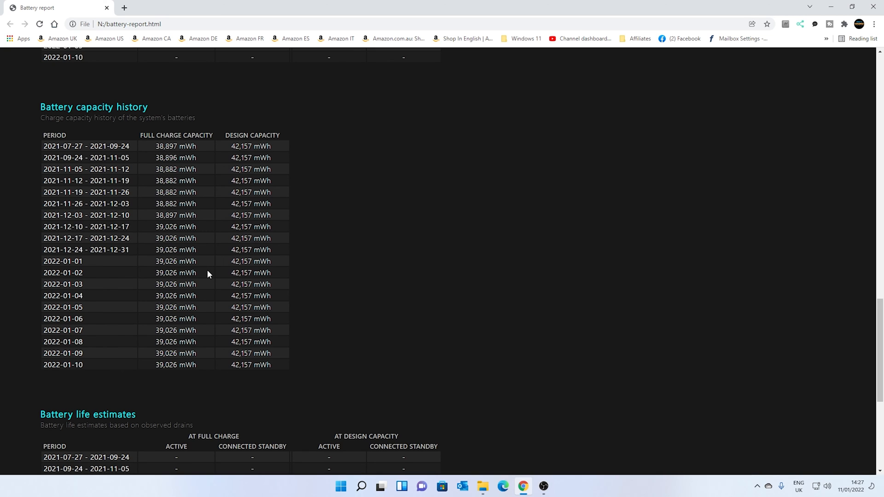
mouse_move(202, 275)
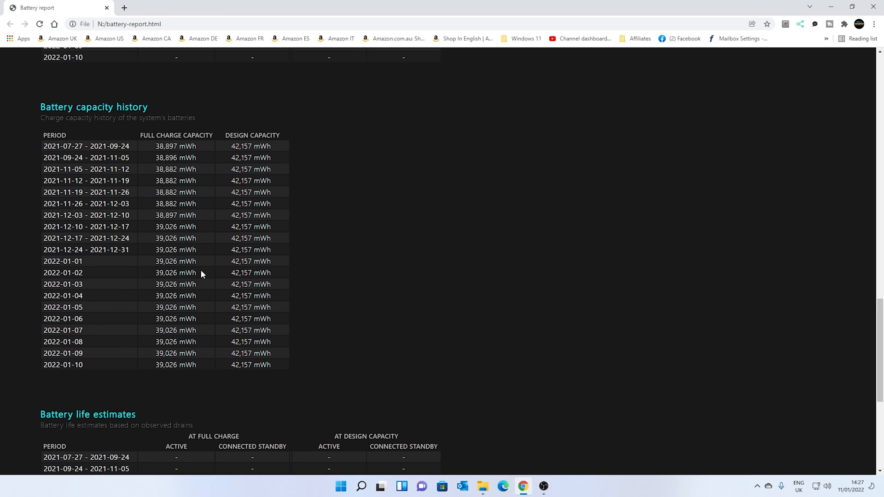
mouse_move(198, 276)
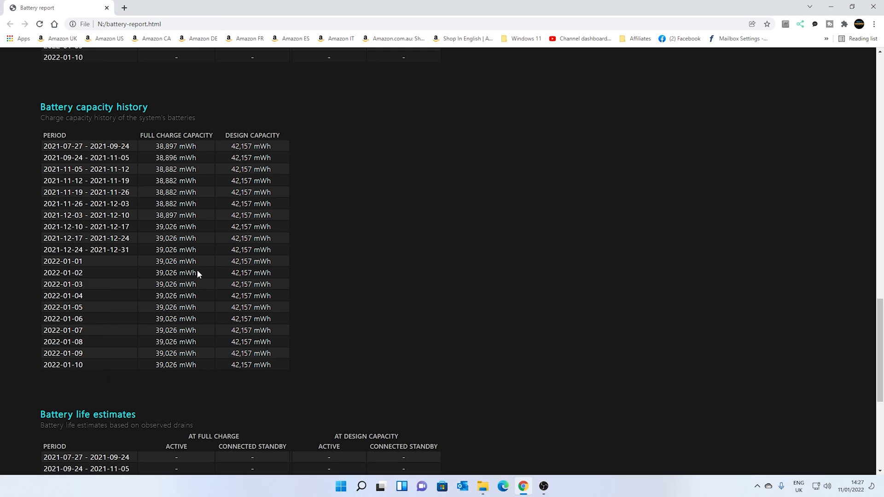
Step: Scroll to Battery life estimates: 4:16:21 at full charge, 4:36:55 at design capacity since OS install
scroll(down, 3)
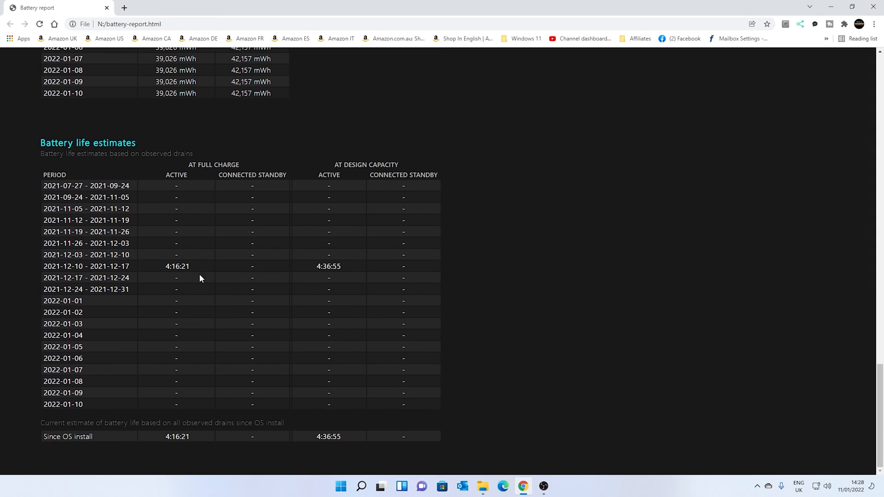
mouse_move(214, 280)
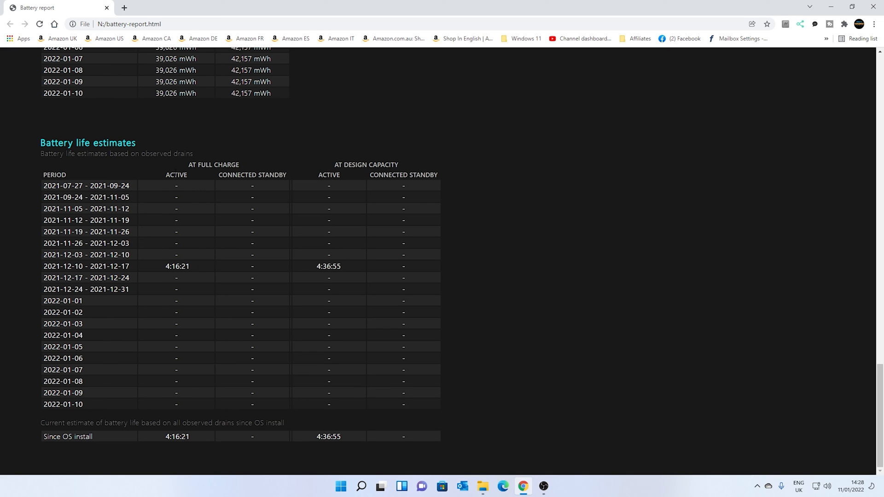
mouse_move(59, 170)
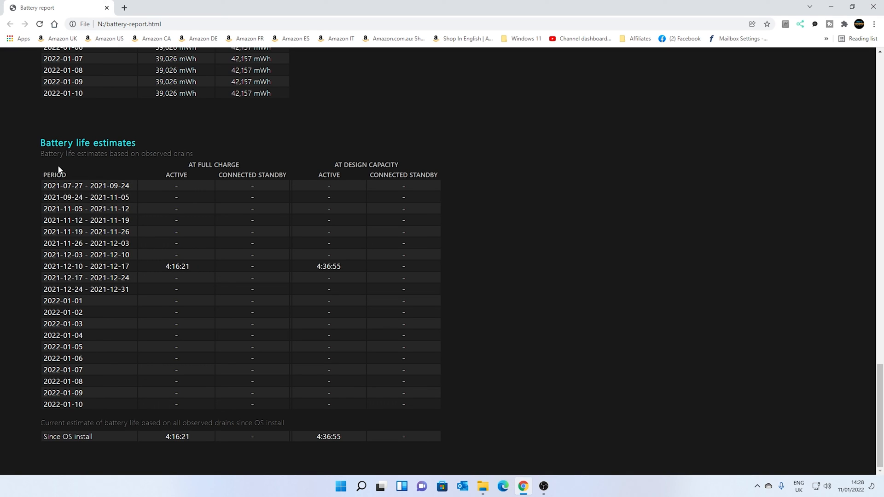
mouse_move(61, 171)
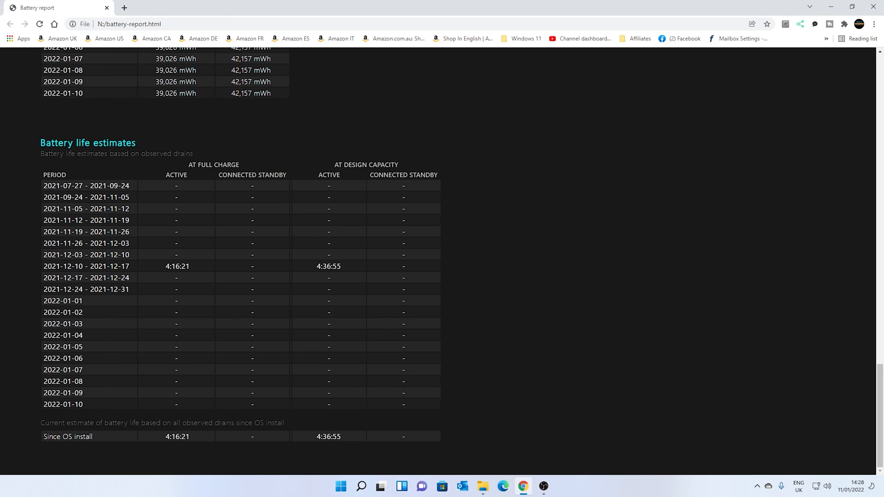
mouse_move(199, 217)
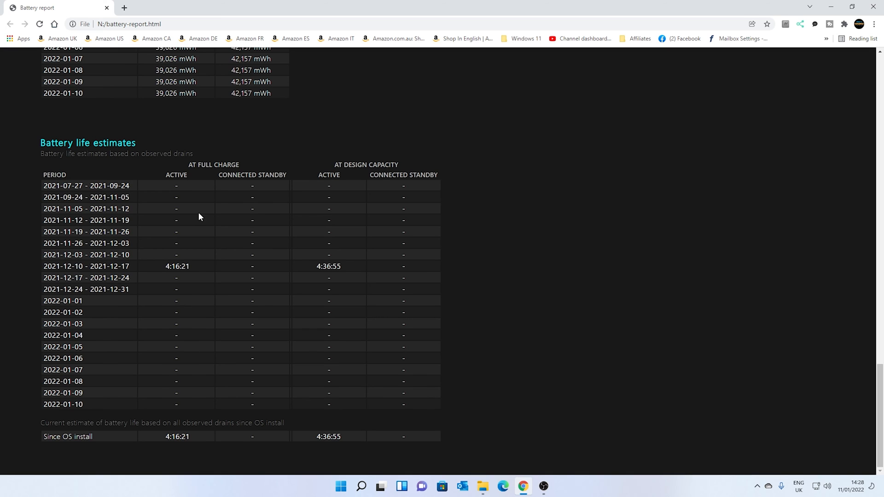
mouse_move(215, 282)
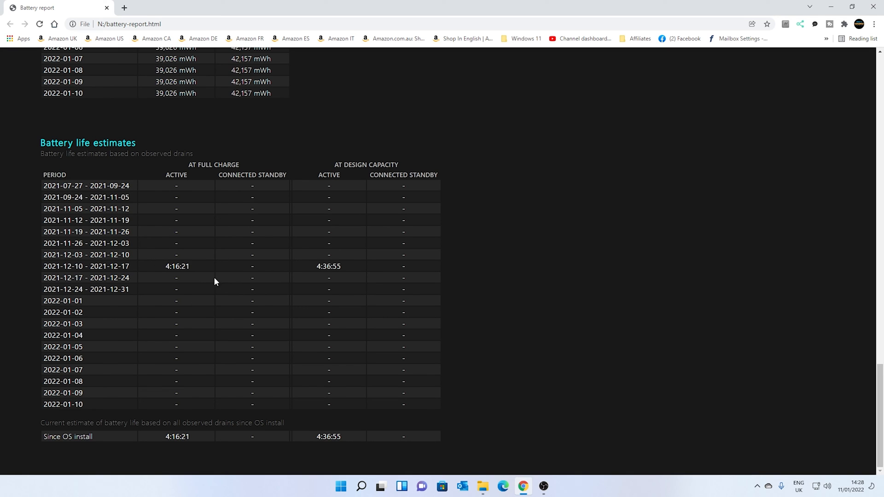
mouse_move(206, 295)
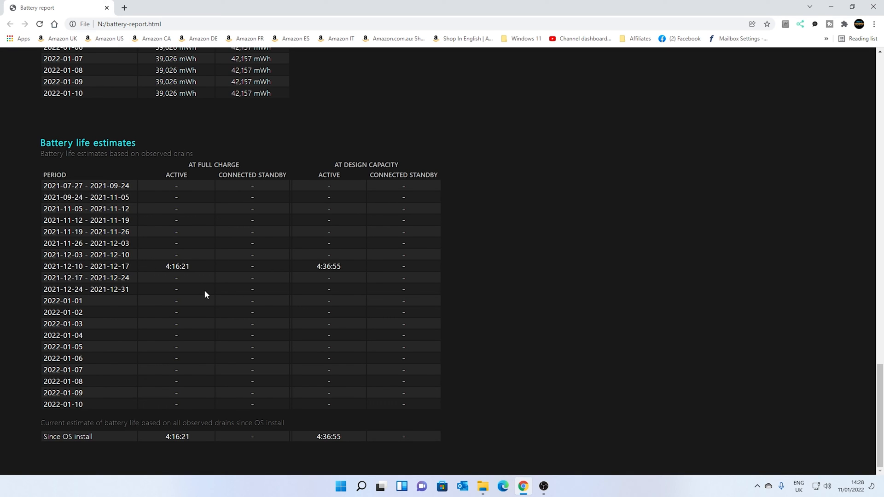
mouse_move(245, 292)
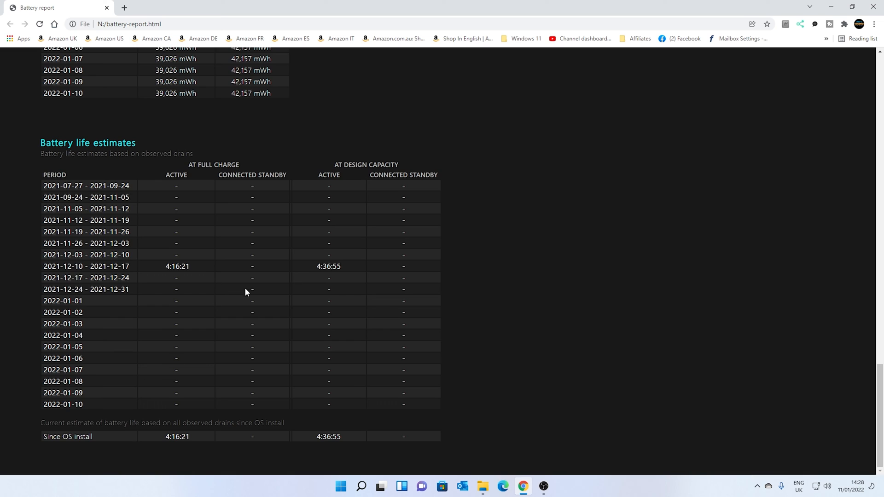
mouse_move(252, 273)
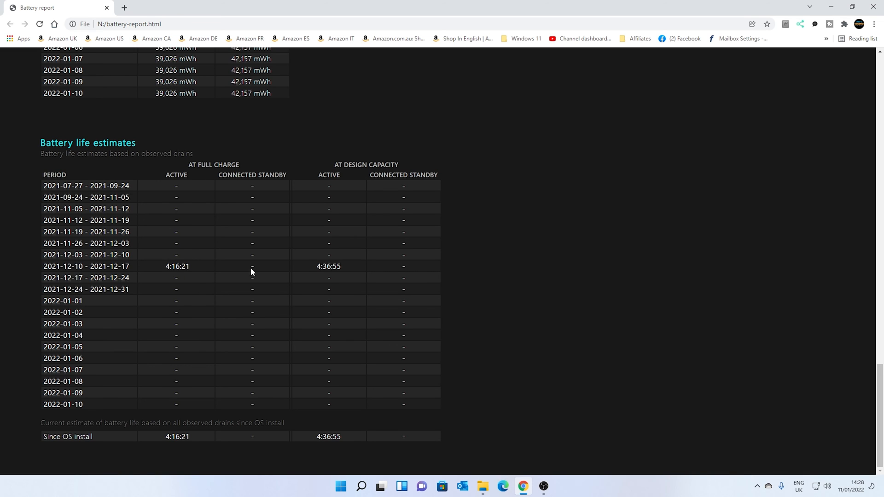
mouse_move(260, 327)
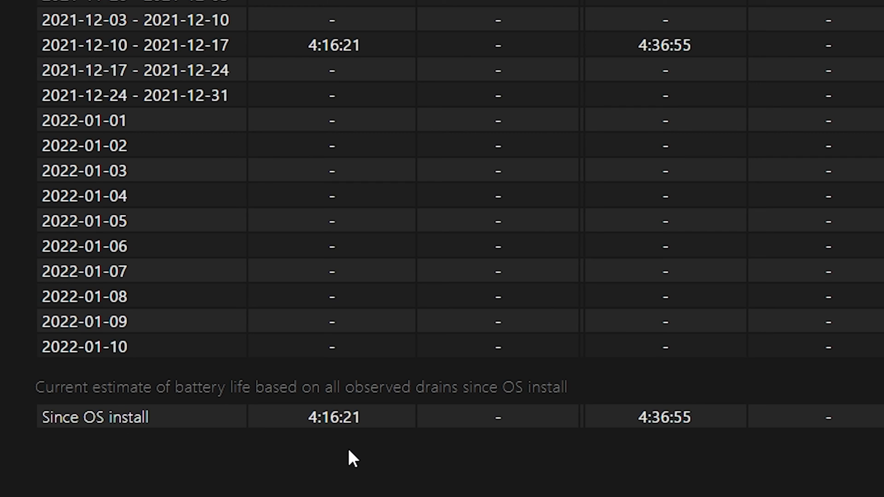
mouse_move(668, 445)
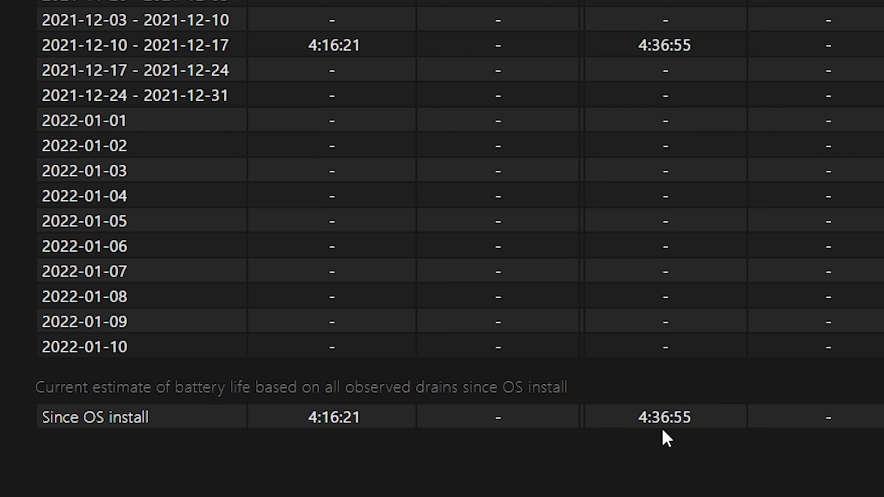
mouse_move(334, 441)
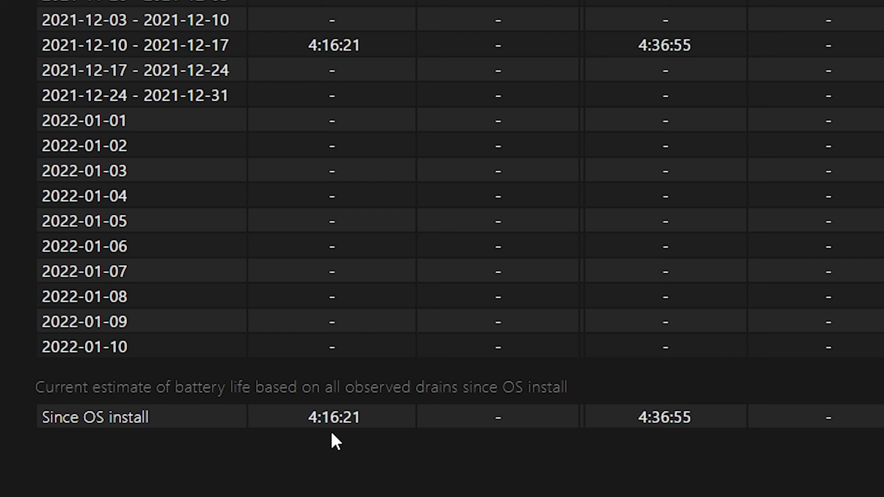
mouse_move(324, 438)
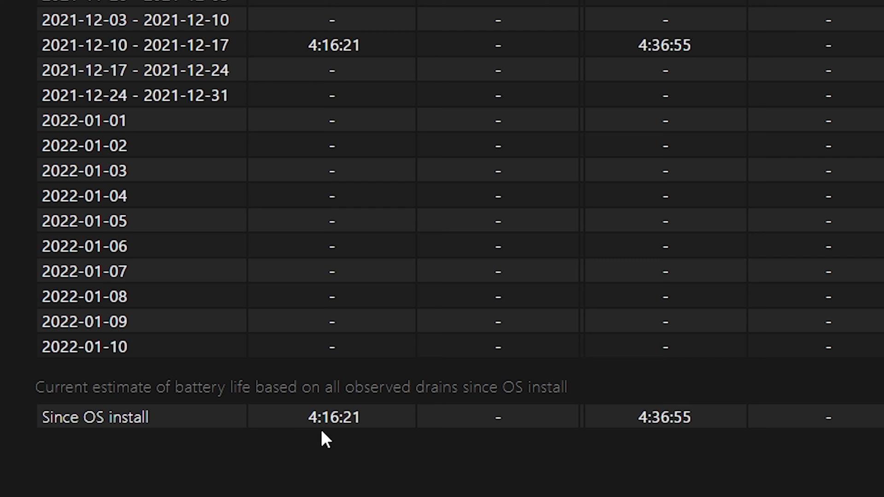
mouse_move(332, 440)
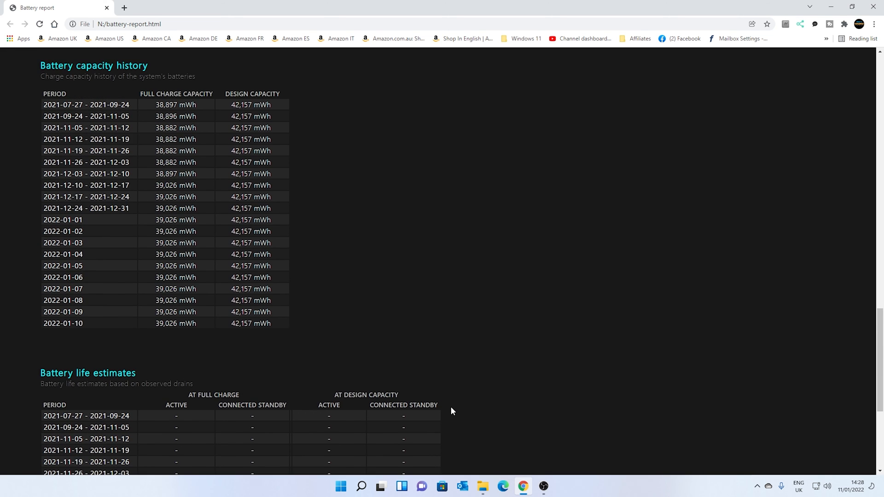
Step: Scroll back to the top of the report showing computer name and installed battery details
scroll(down, 3)
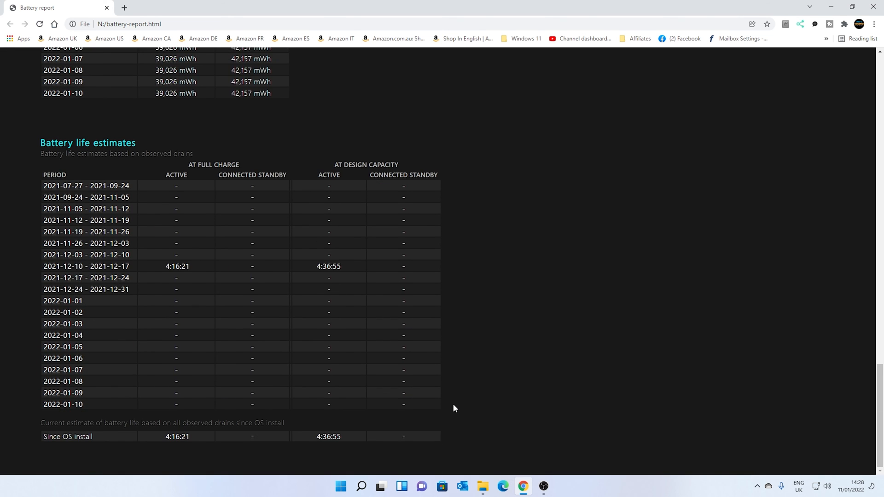
scroll(up, 3)
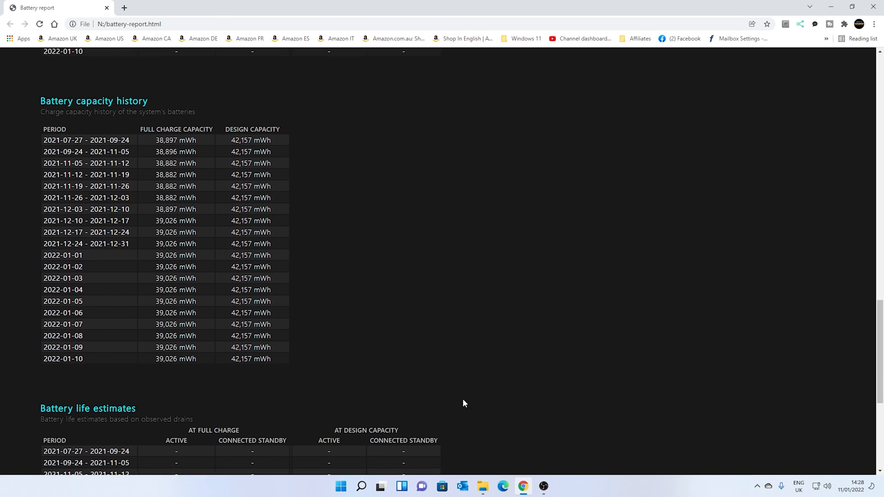
scroll(down, 3)
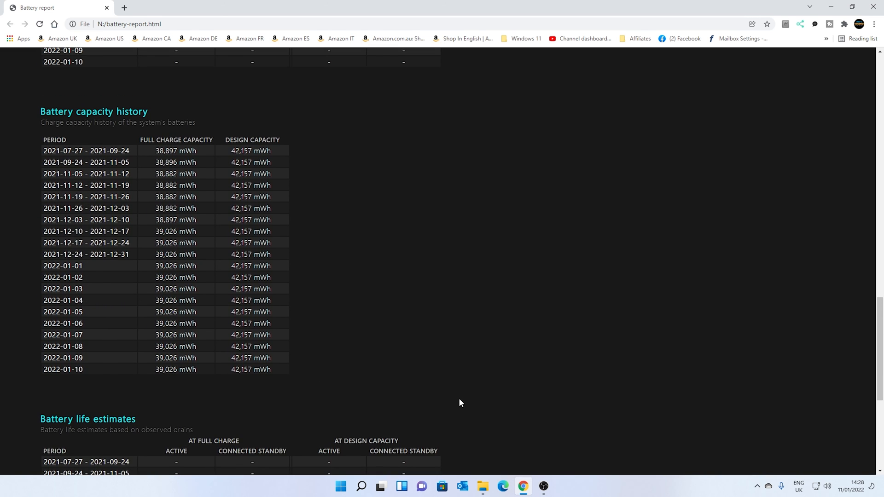
mouse_move(222, 266)
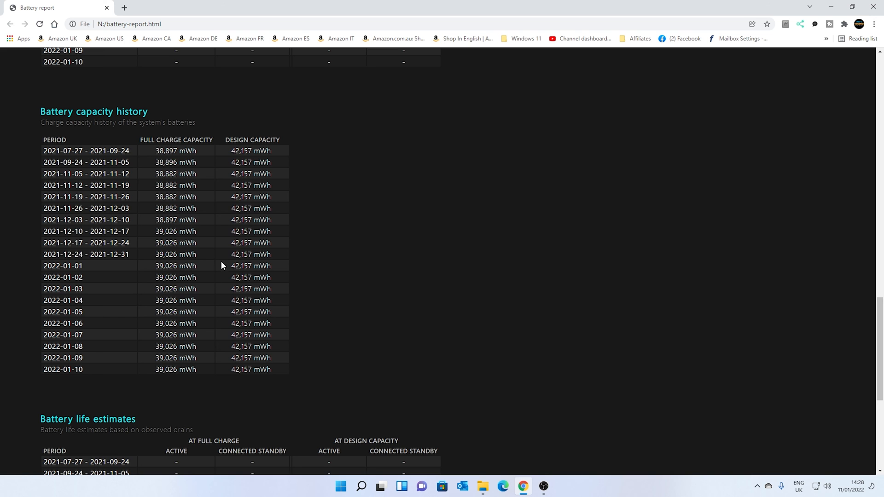
scroll(down, 3)
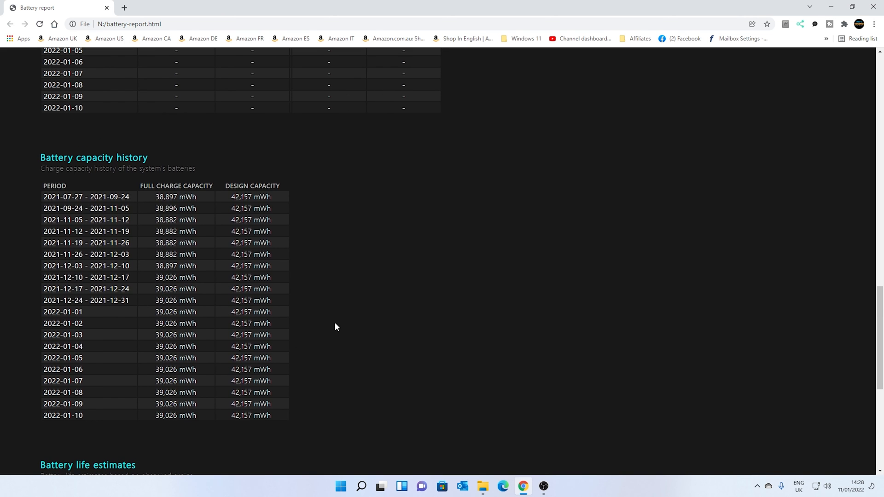
scroll(down, 3)
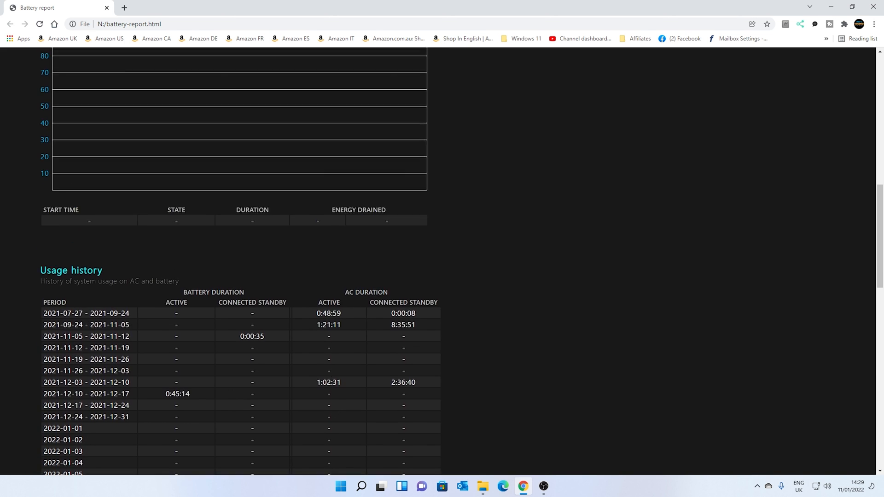
scroll(up, 3)
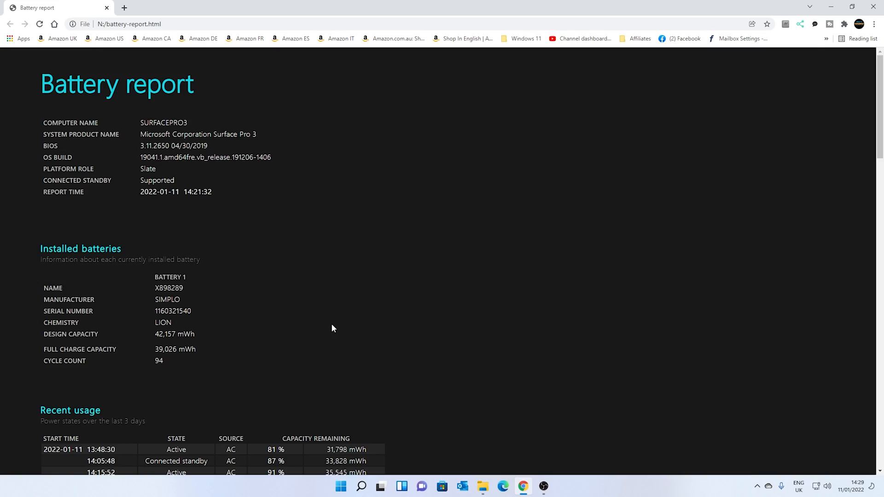